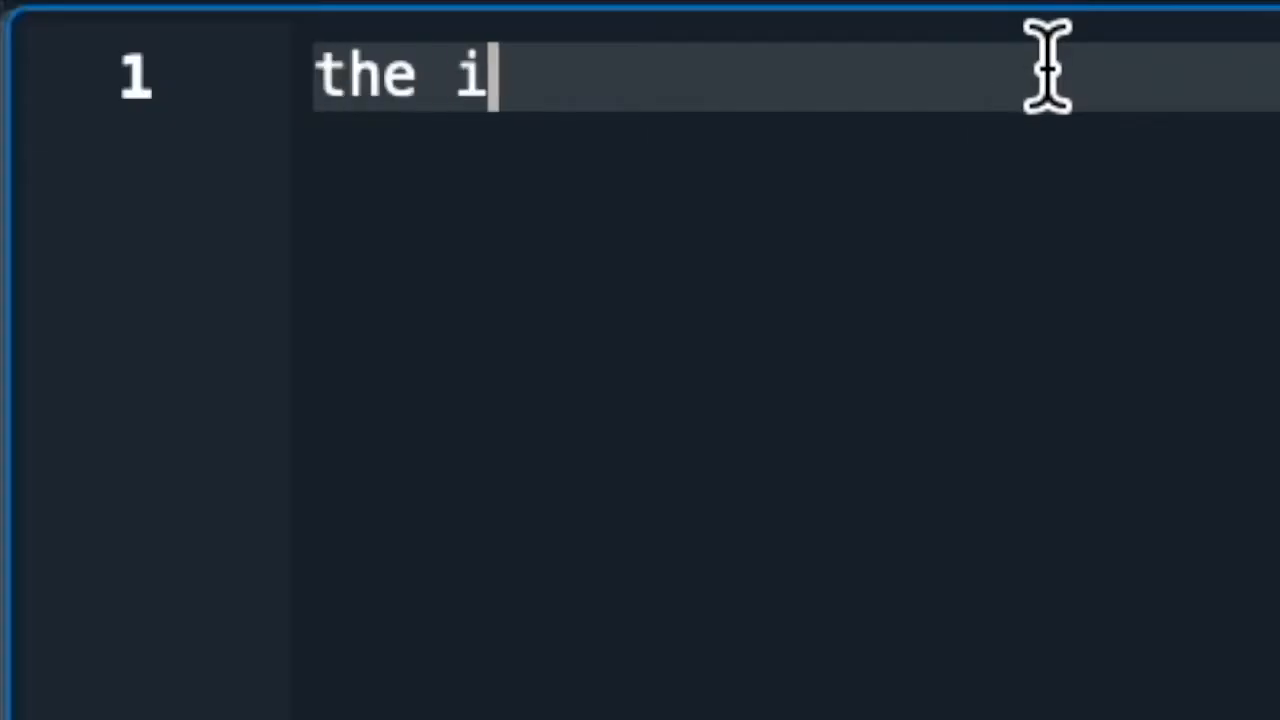
Step: Begin the opening title text on line 1 of the blank page
text(d,)
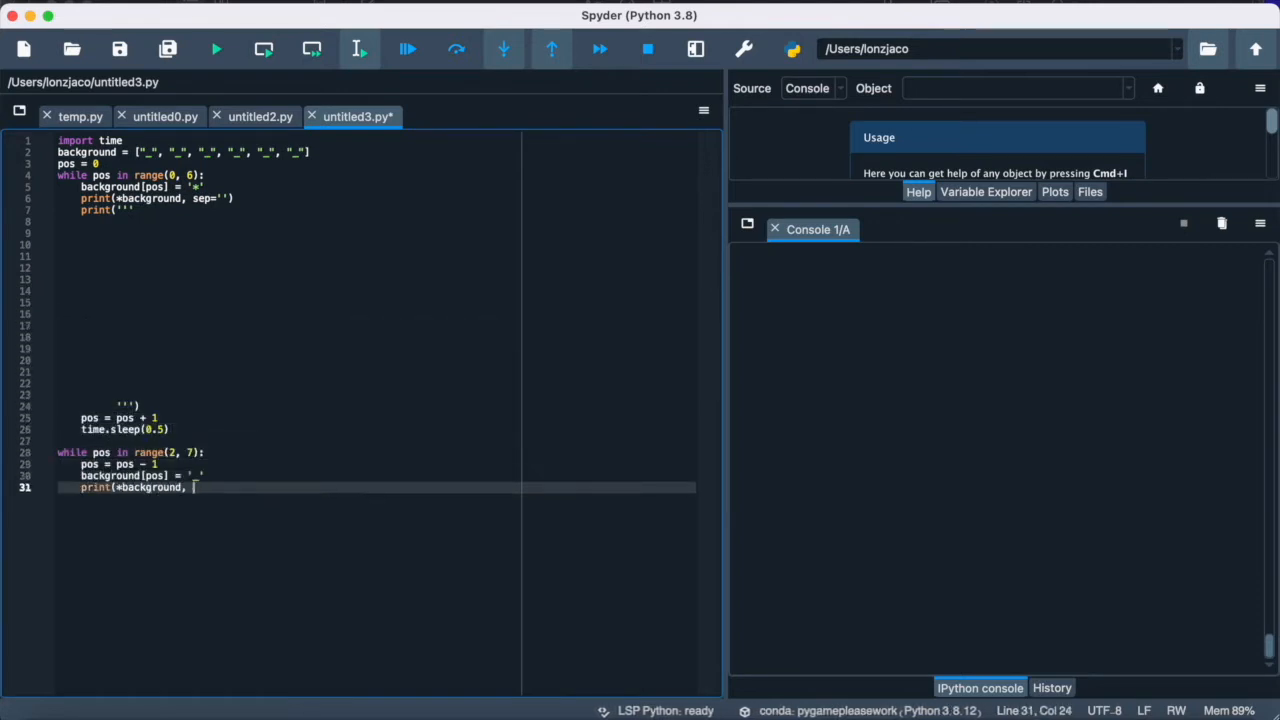
Step: Finish the print call with sep='' and run the back-and-forth marker animation script
text(sep='''))
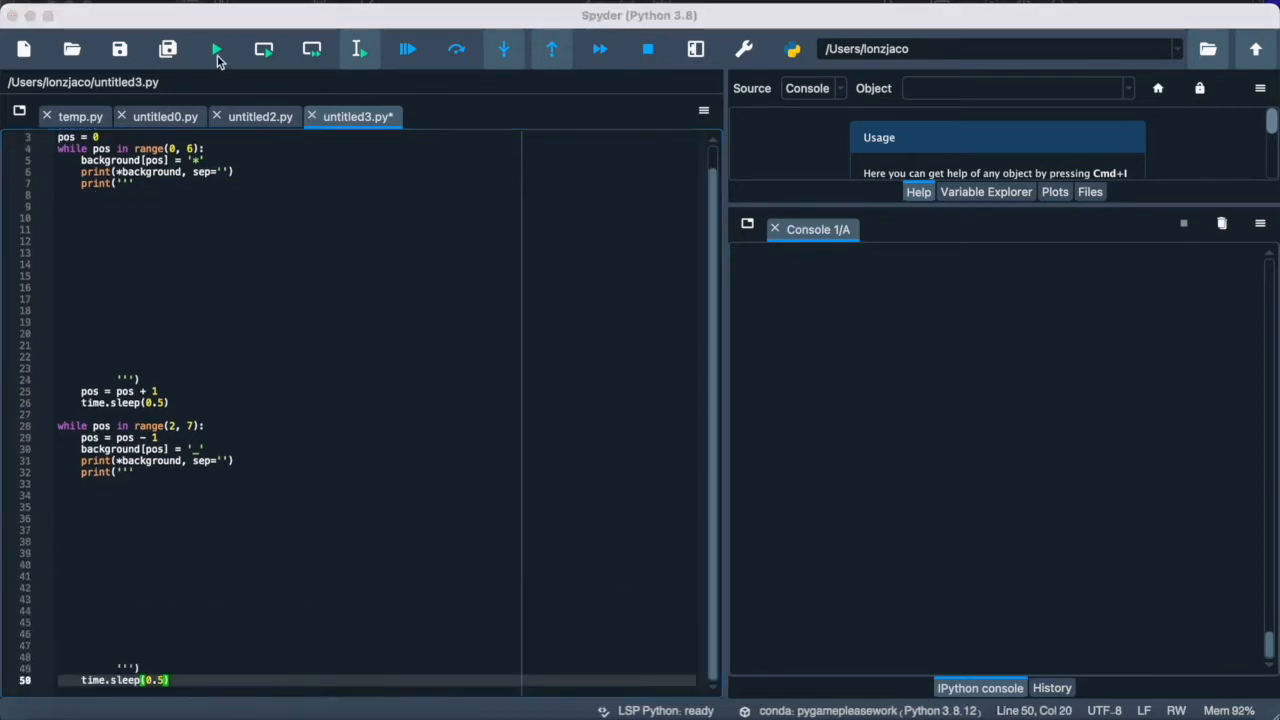
click(216, 48)
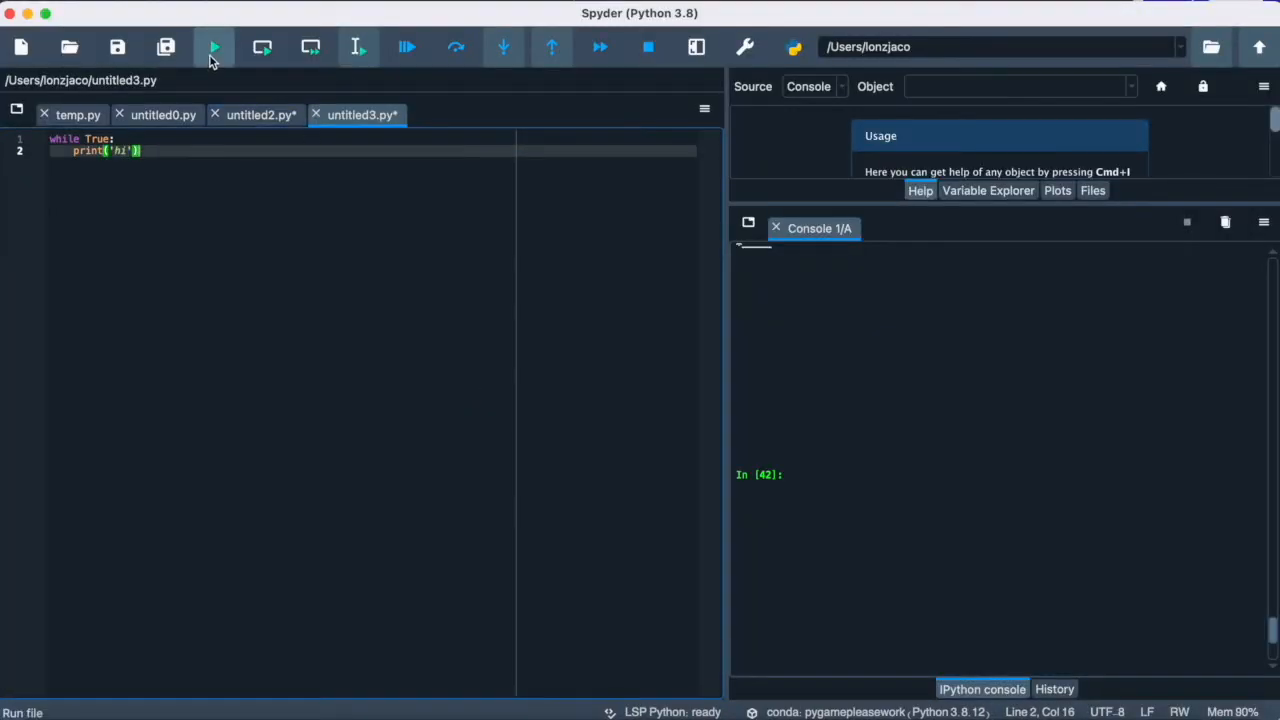
Step: Run the endless loop so the console fills with repeated 'hi' lines
click(214, 48)
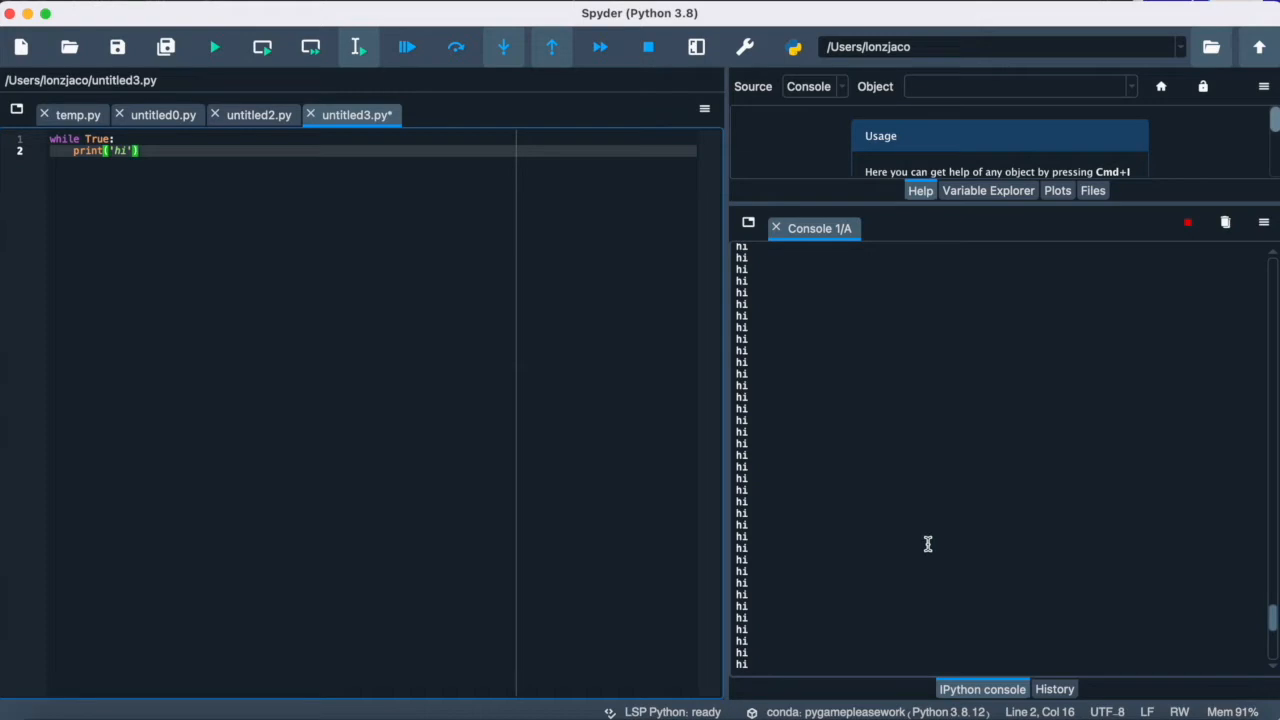
mouse_move(992, 504)
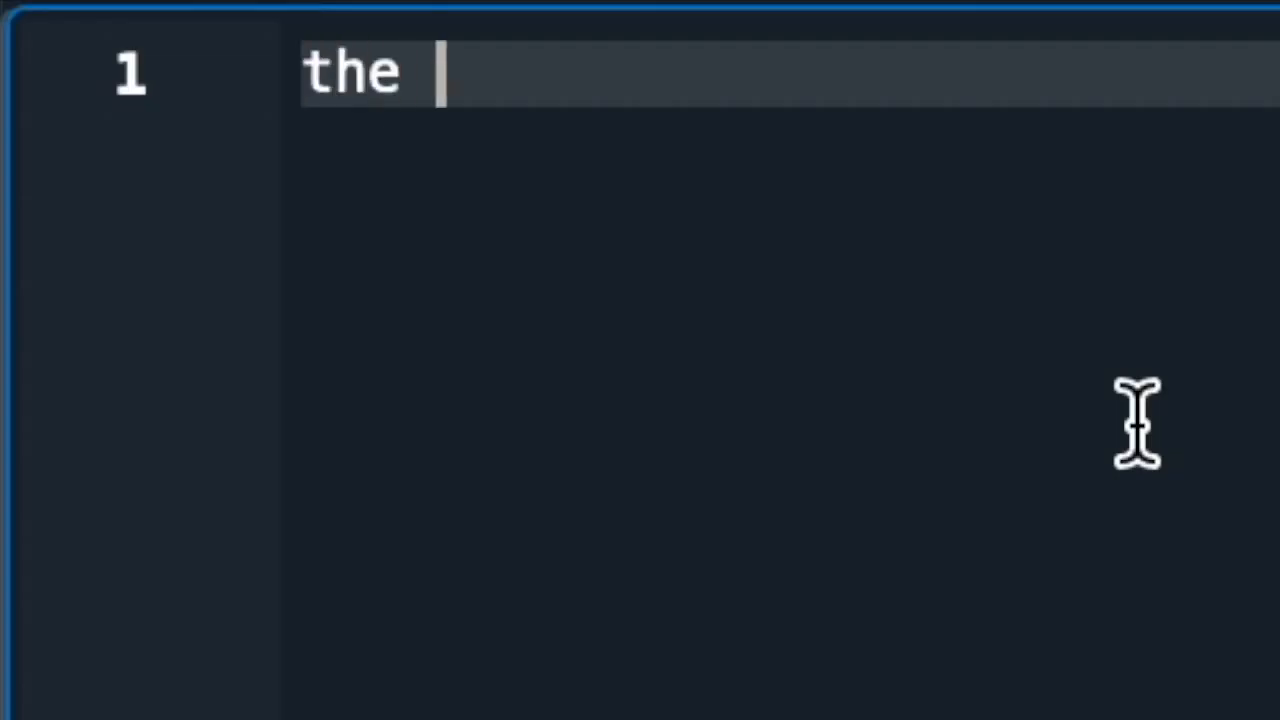
Step: Write the section title 'the code' on line 1 of the blank page
text(code)
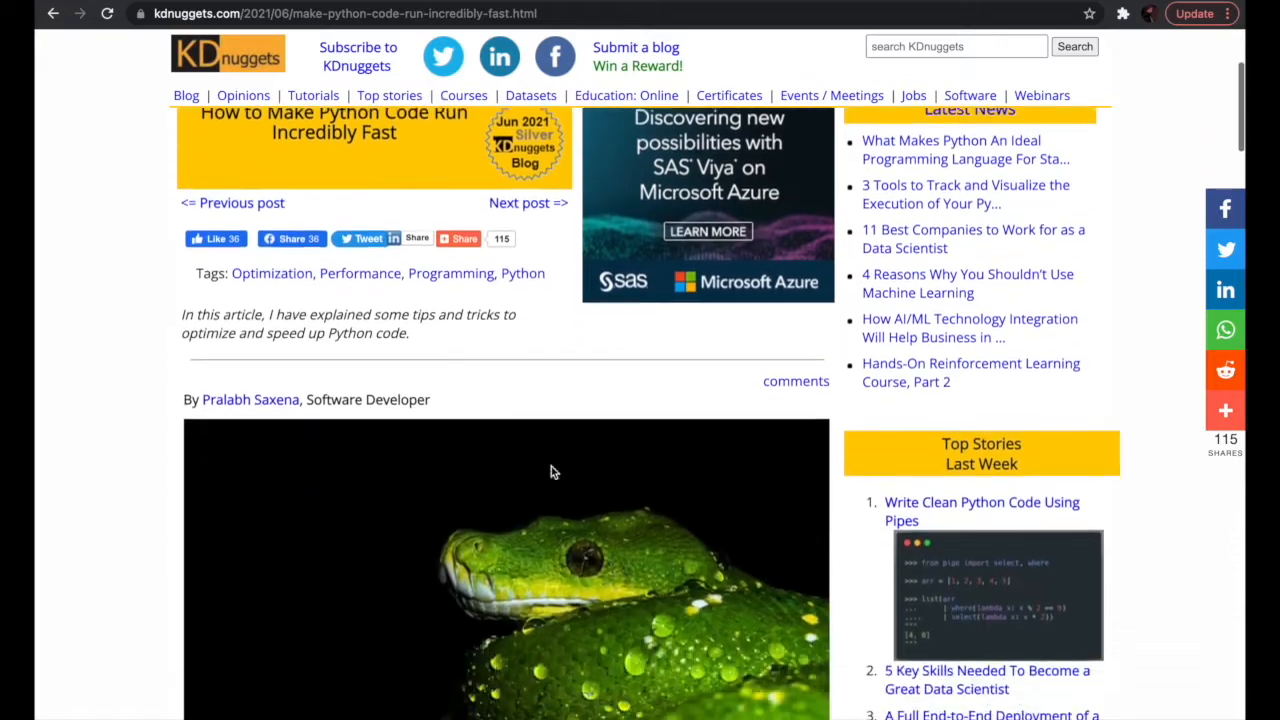
scroll(down, 3)
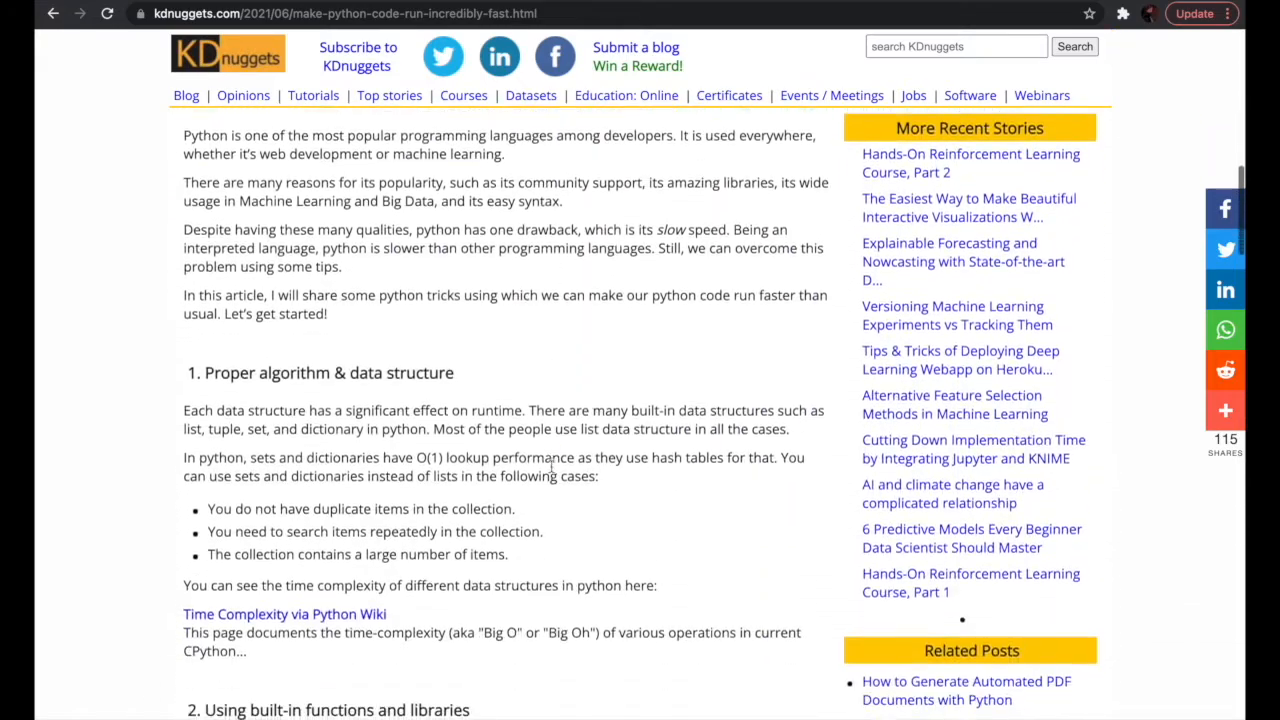
scroll(down, 3)
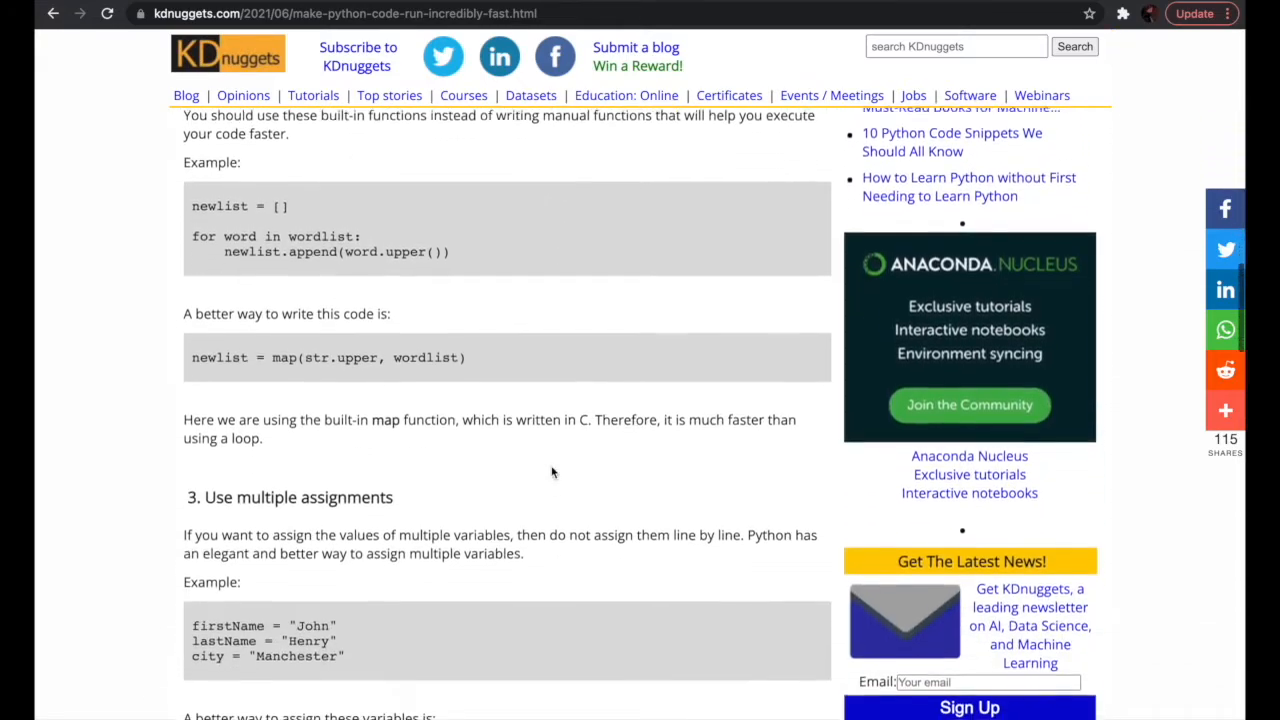
scroll(down, 3)
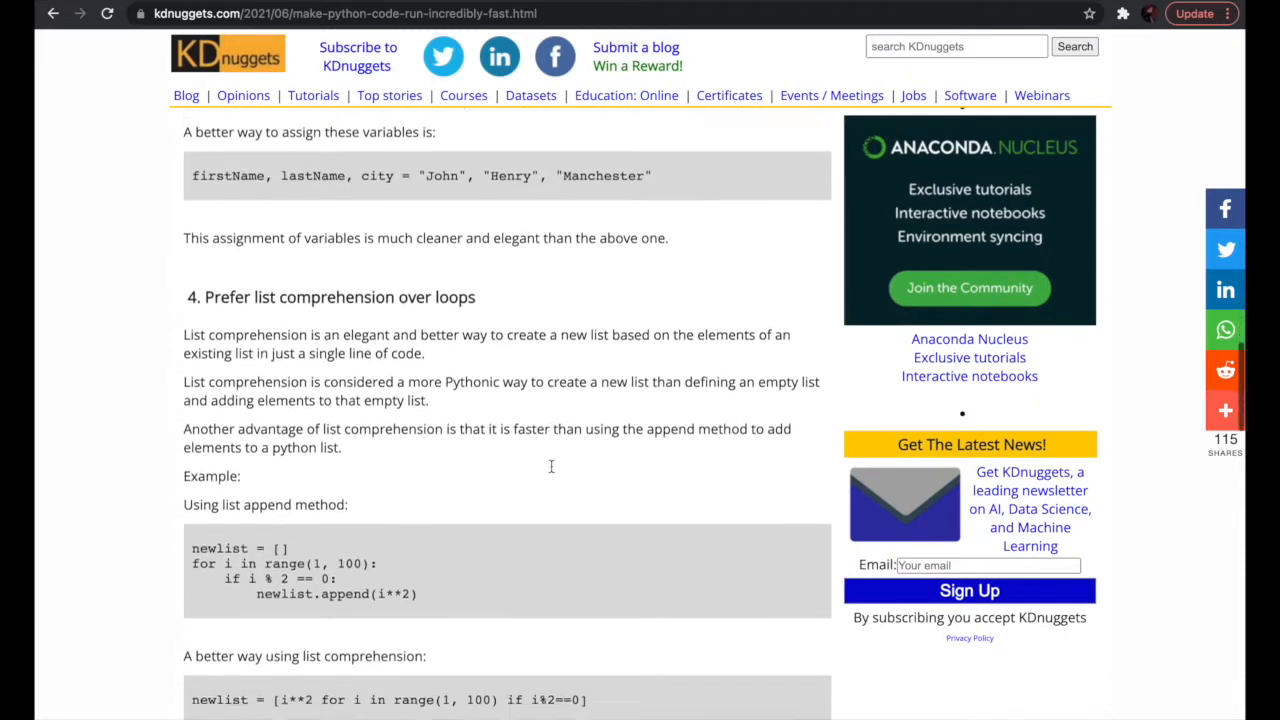
scroll(down, 3)
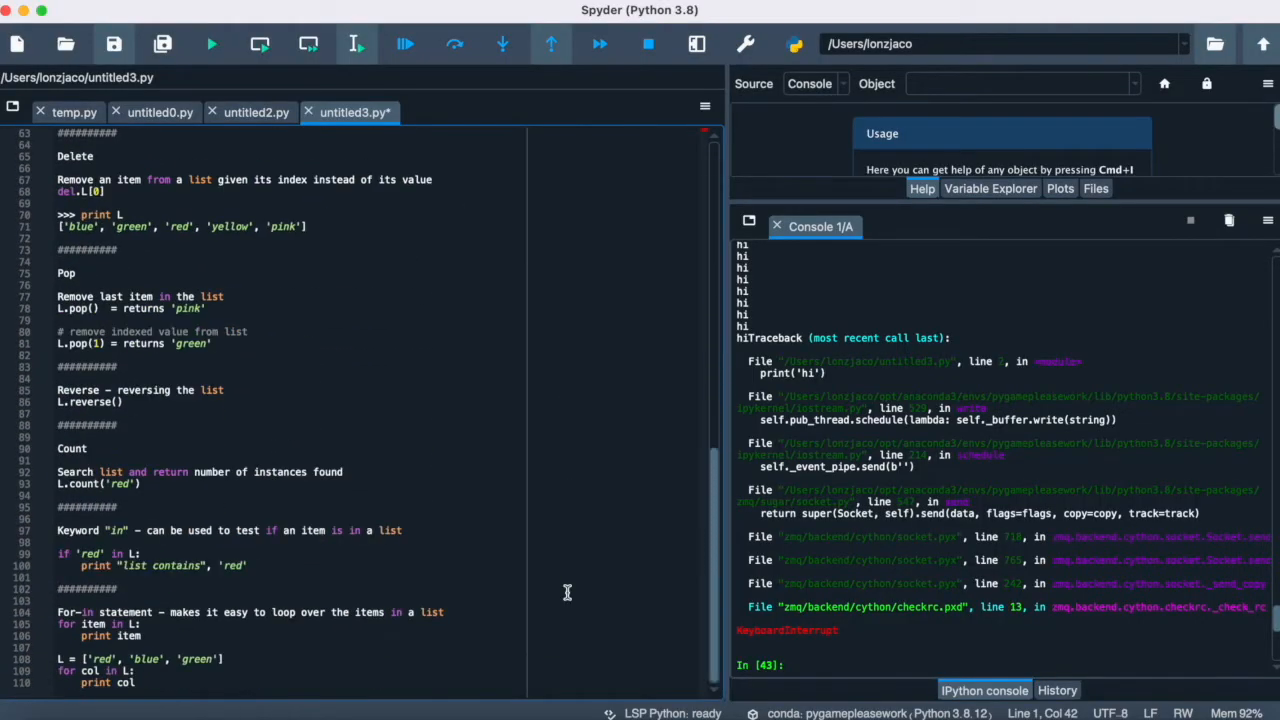
Step: Switch through the level layout file to the game logic script with its level-loading function
click(256, 112)
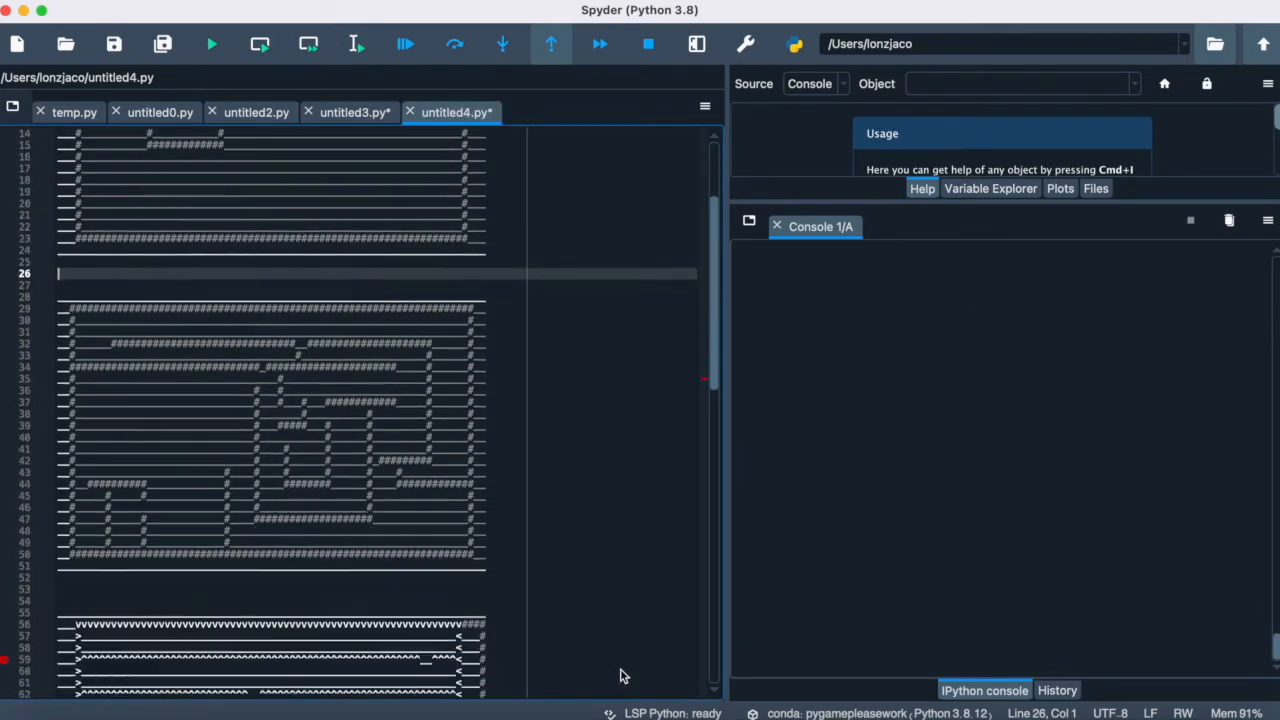
click(256, 112)
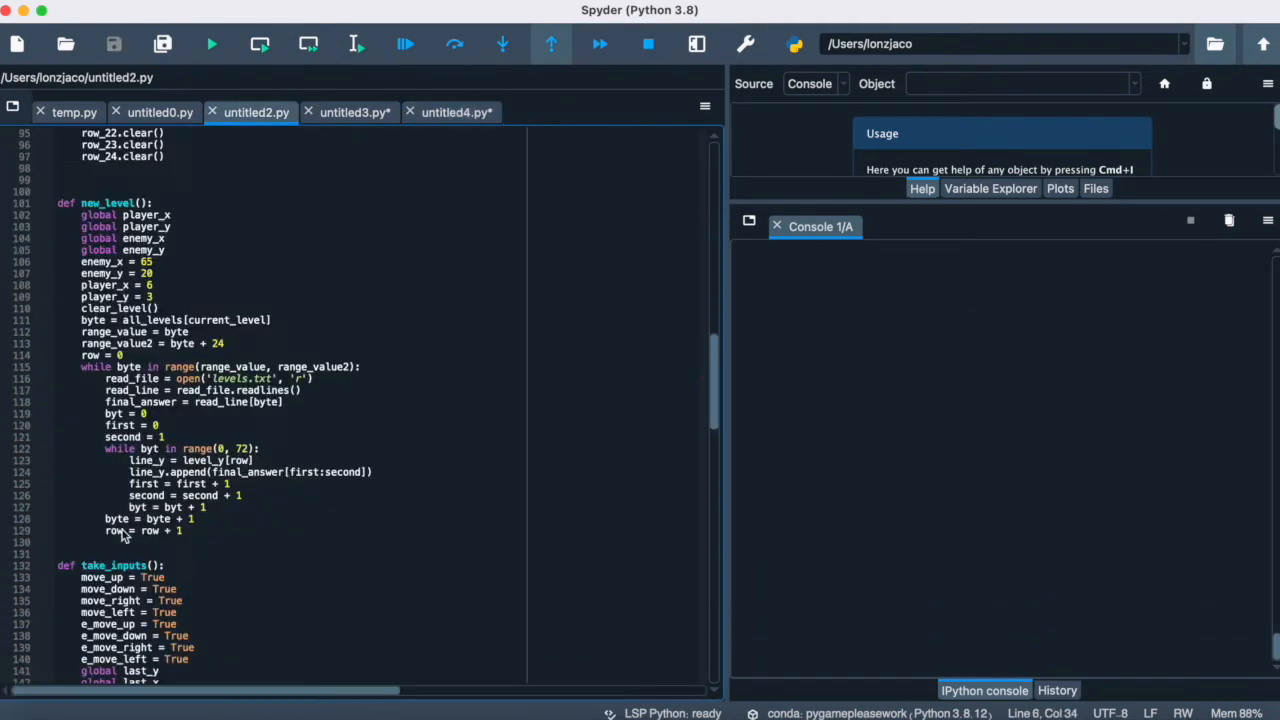
mouse_move(372, 412)
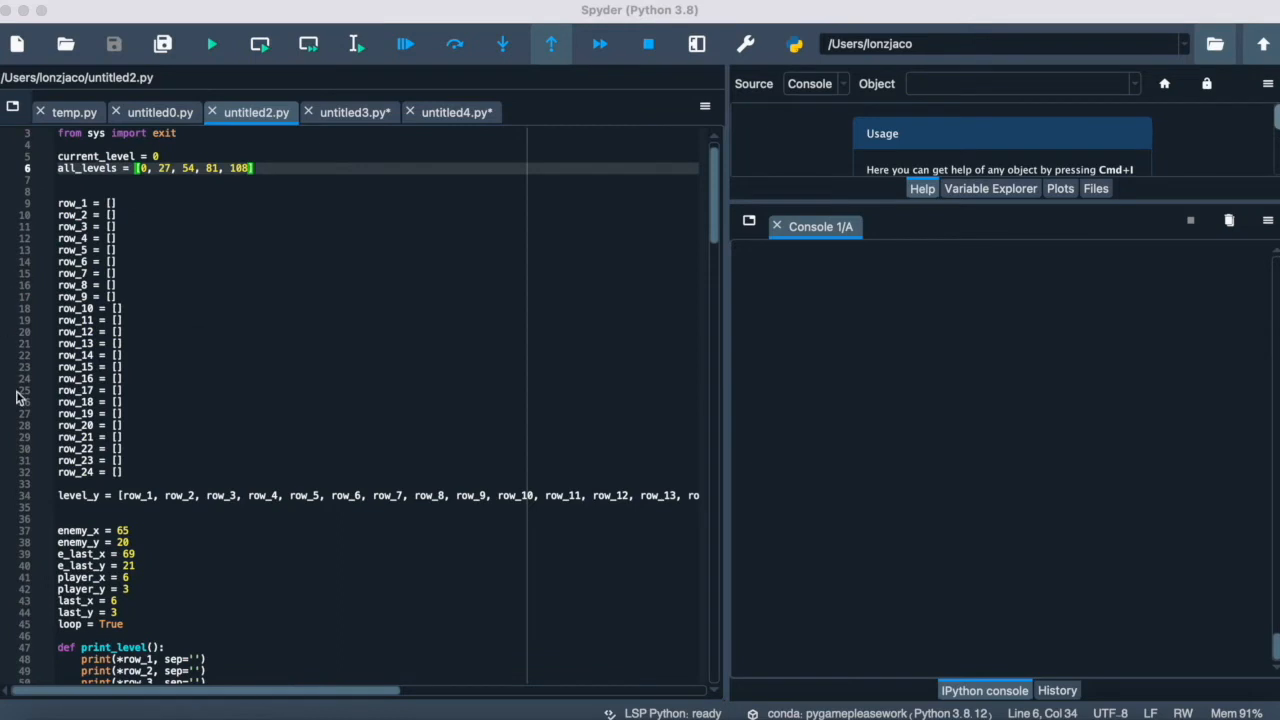
Step: Scroll through the game script's input, enemy, evaluate and replace functions
scroll(right, 3)
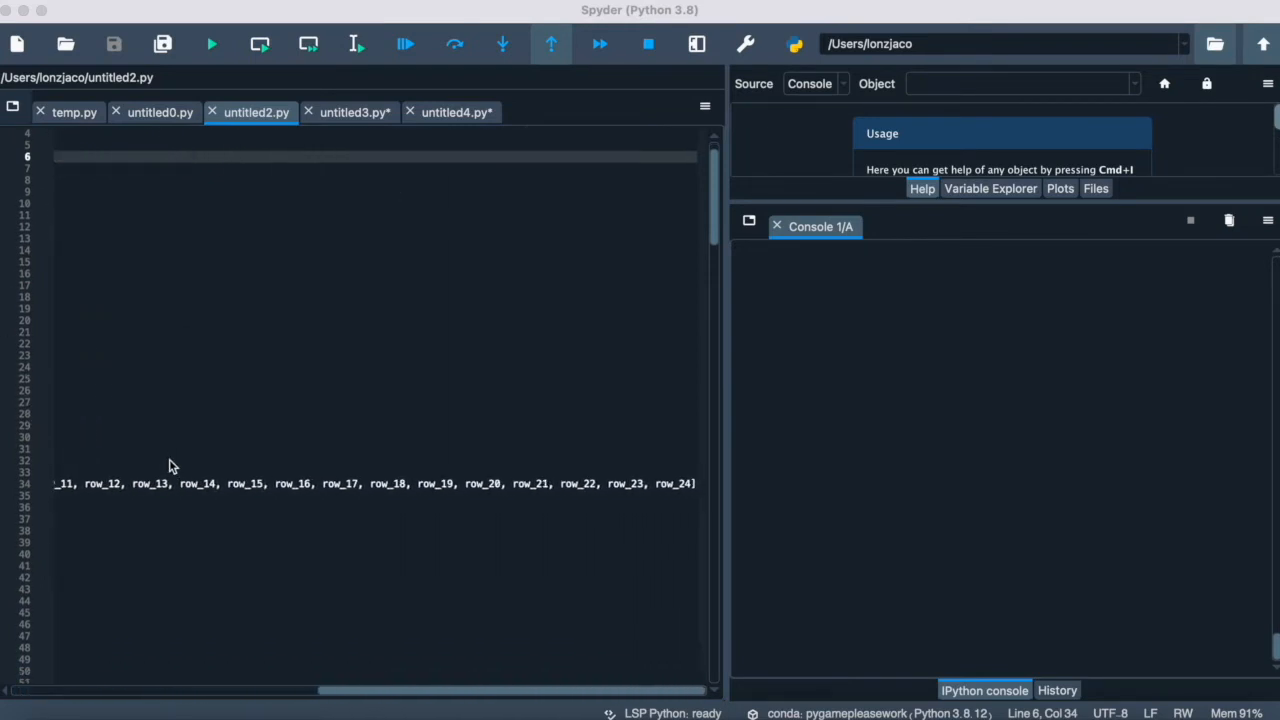
scroll(down, 3)
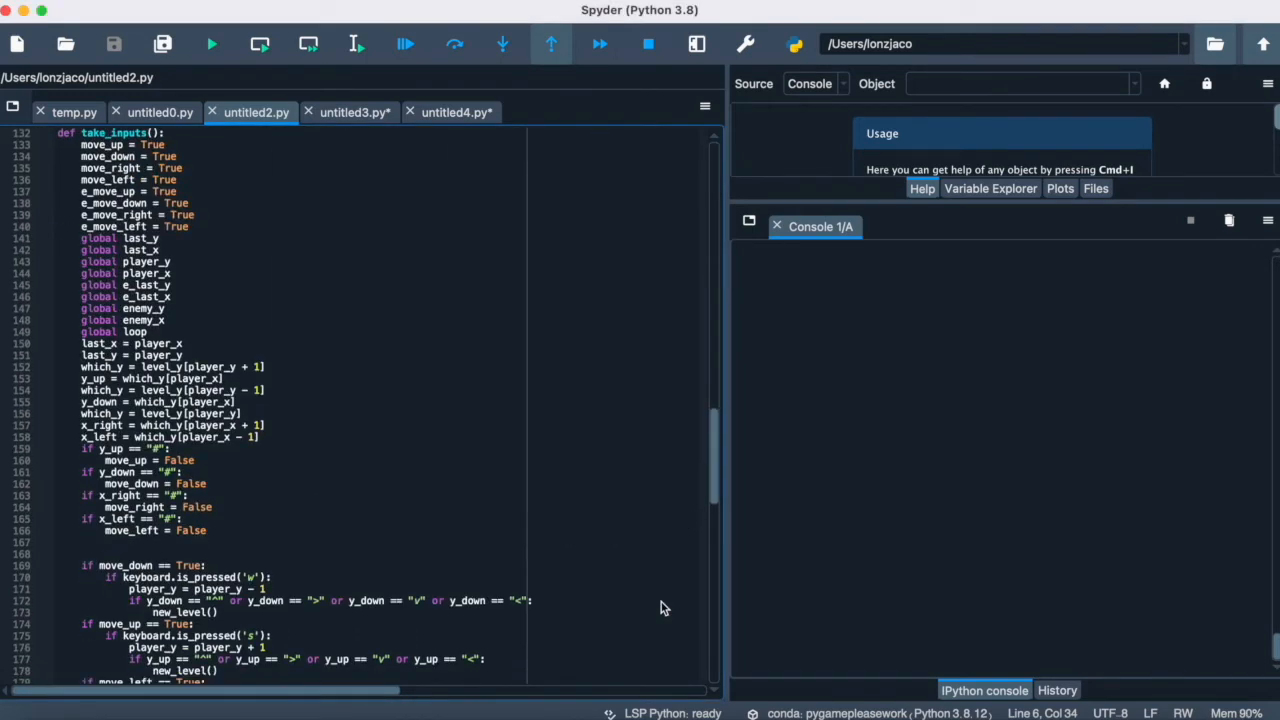
scroll(down, 3)
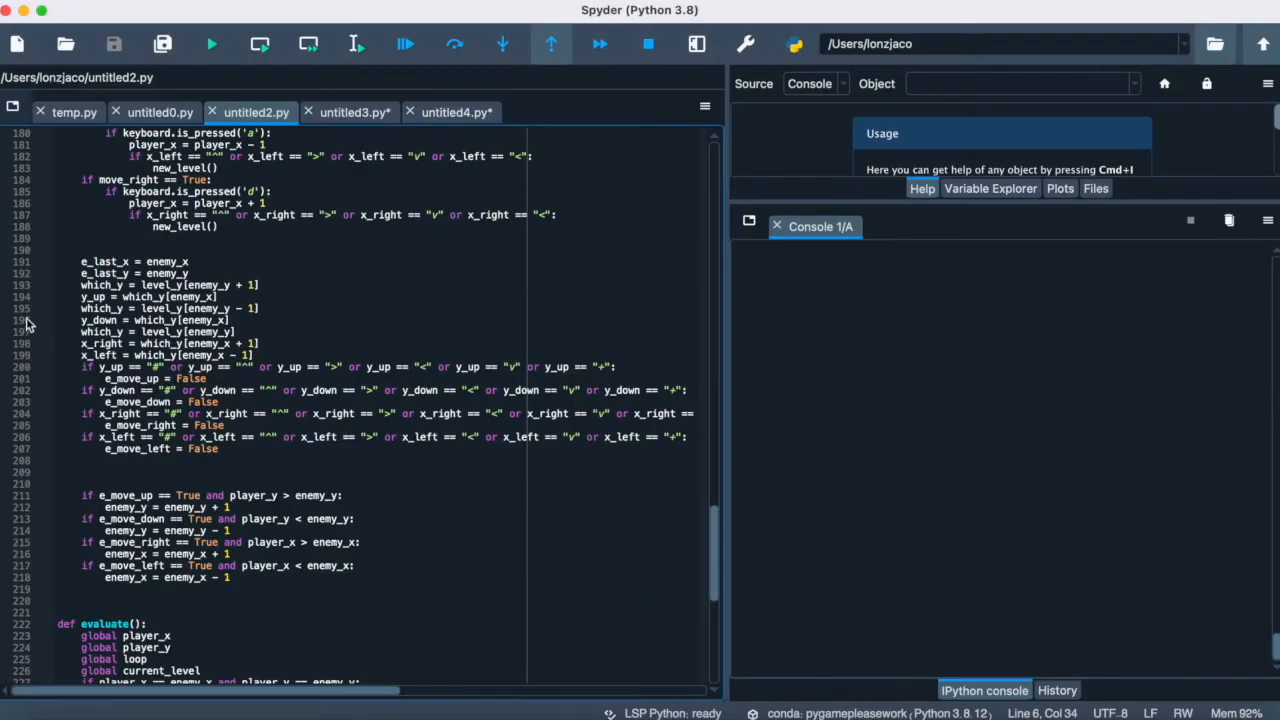
mouse_move(722, 412)
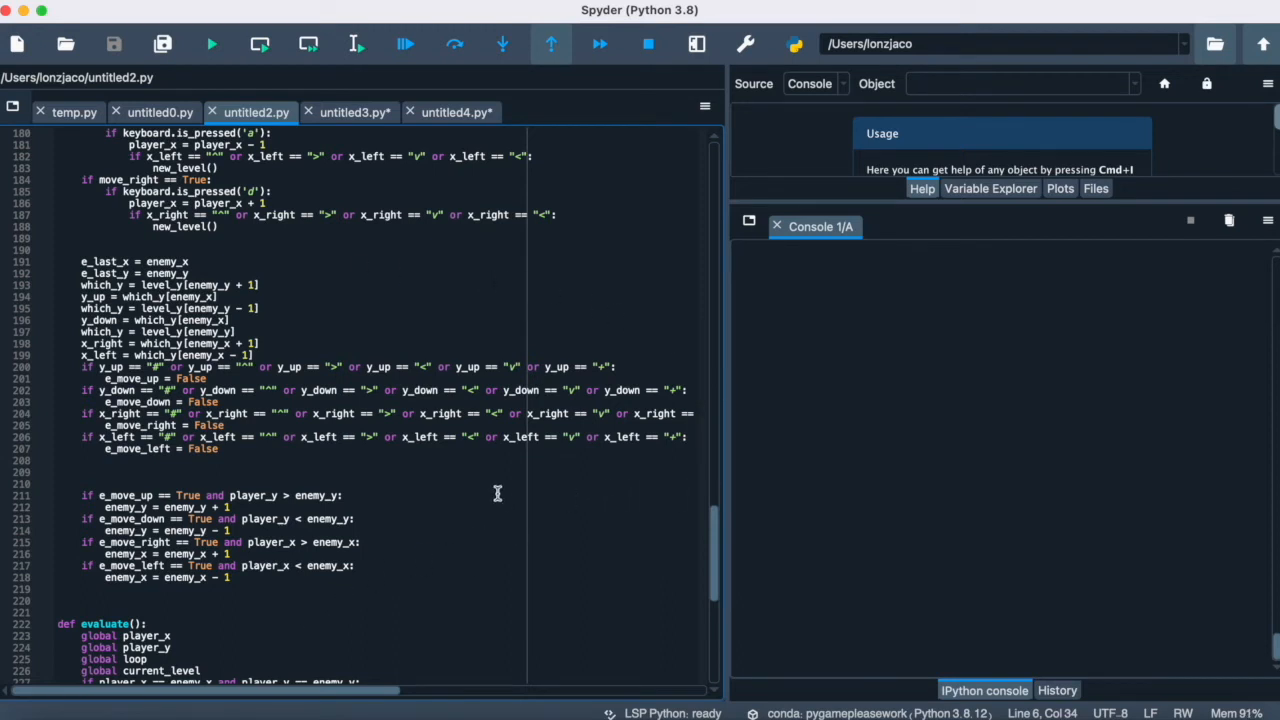
scroll(down, 3)
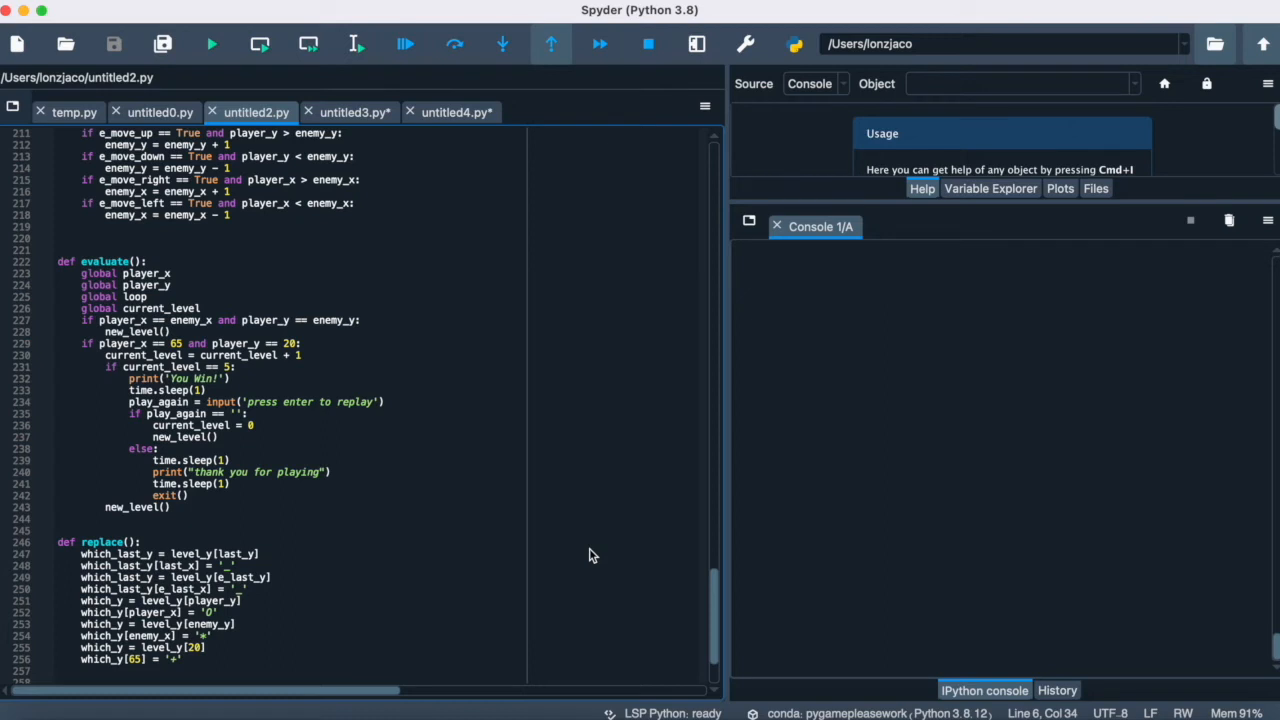
scroll(down, 3)
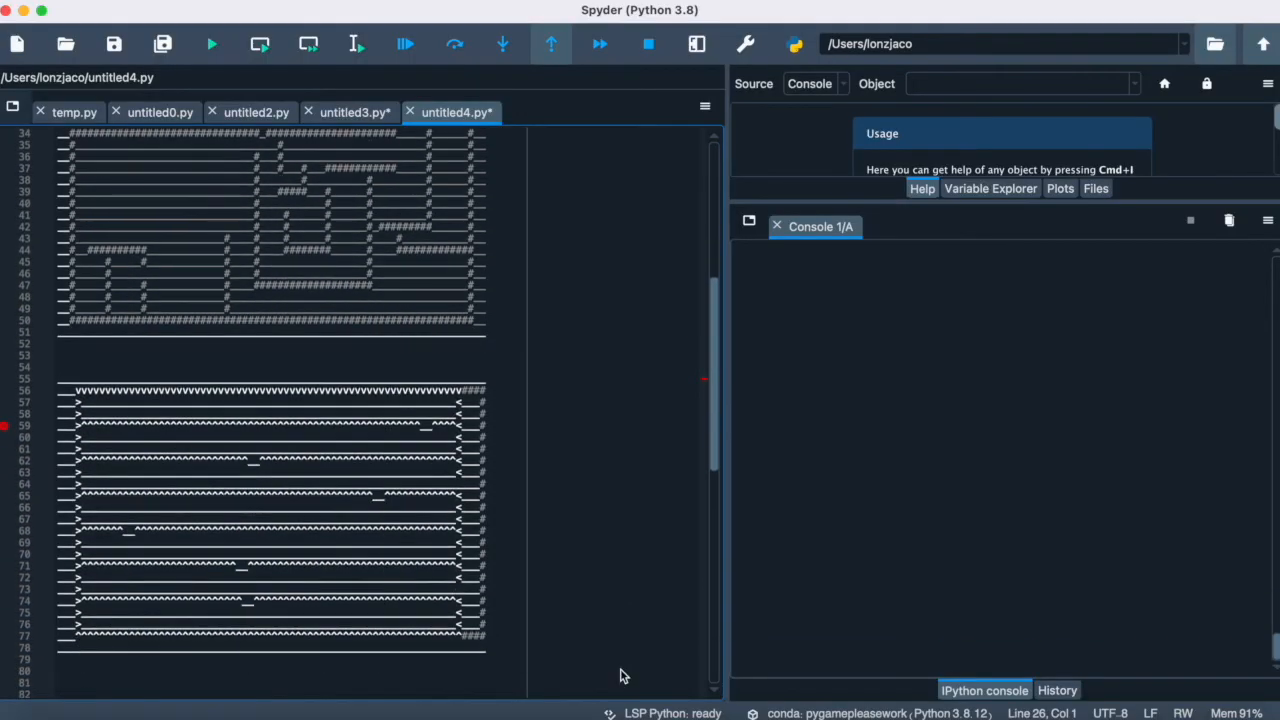
scroll(down, 3)
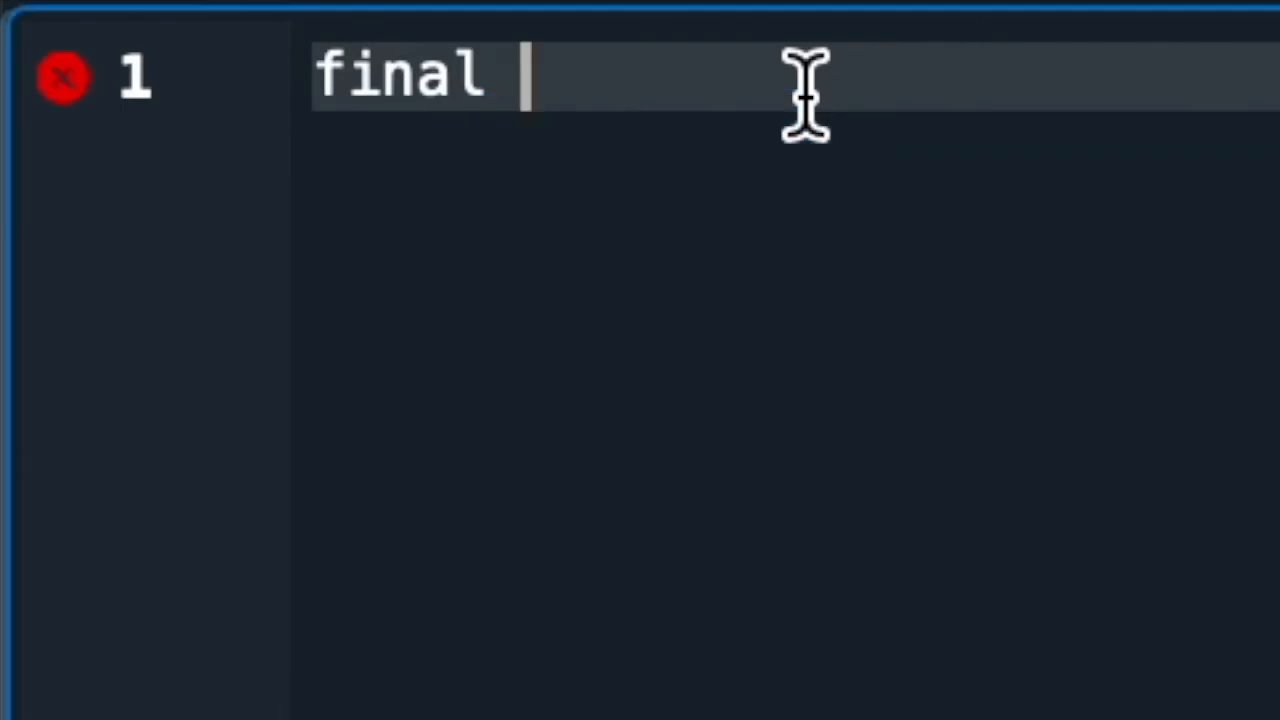
Step: Complete the note to read 'final playthrough' with '4x speed' on the line below
text(playthrough)
text(4x sp)
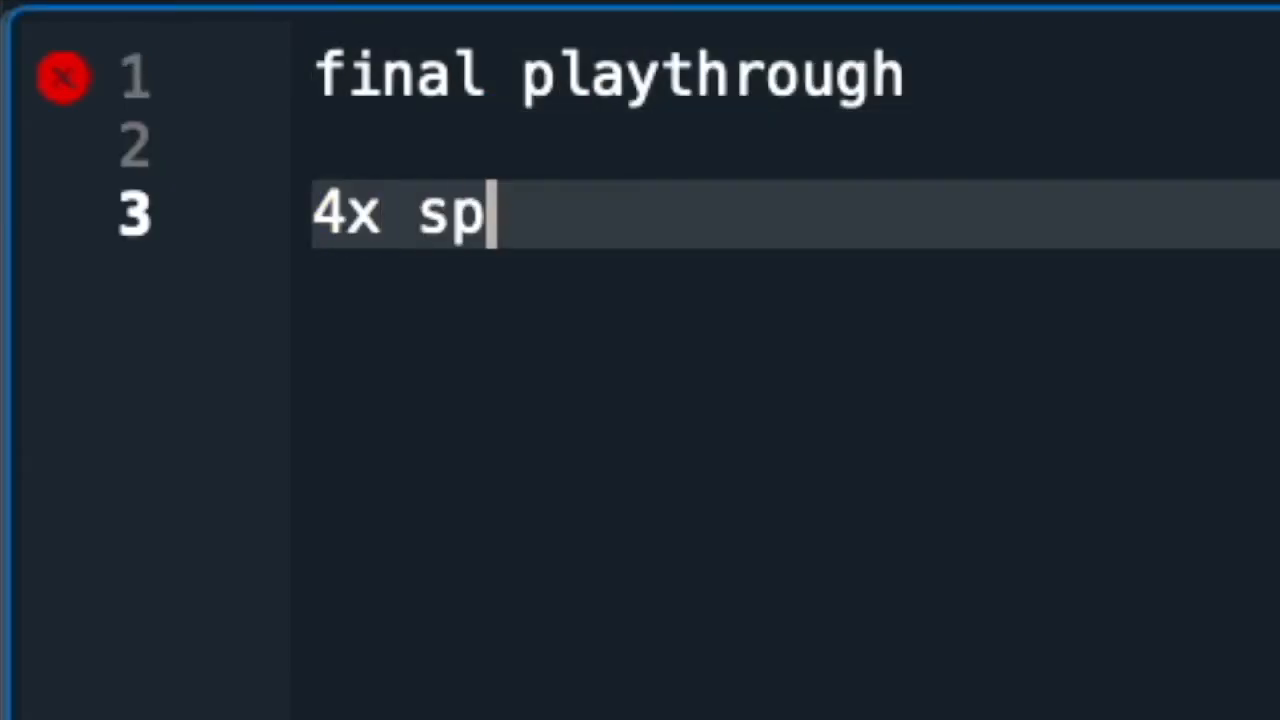
text(eed)
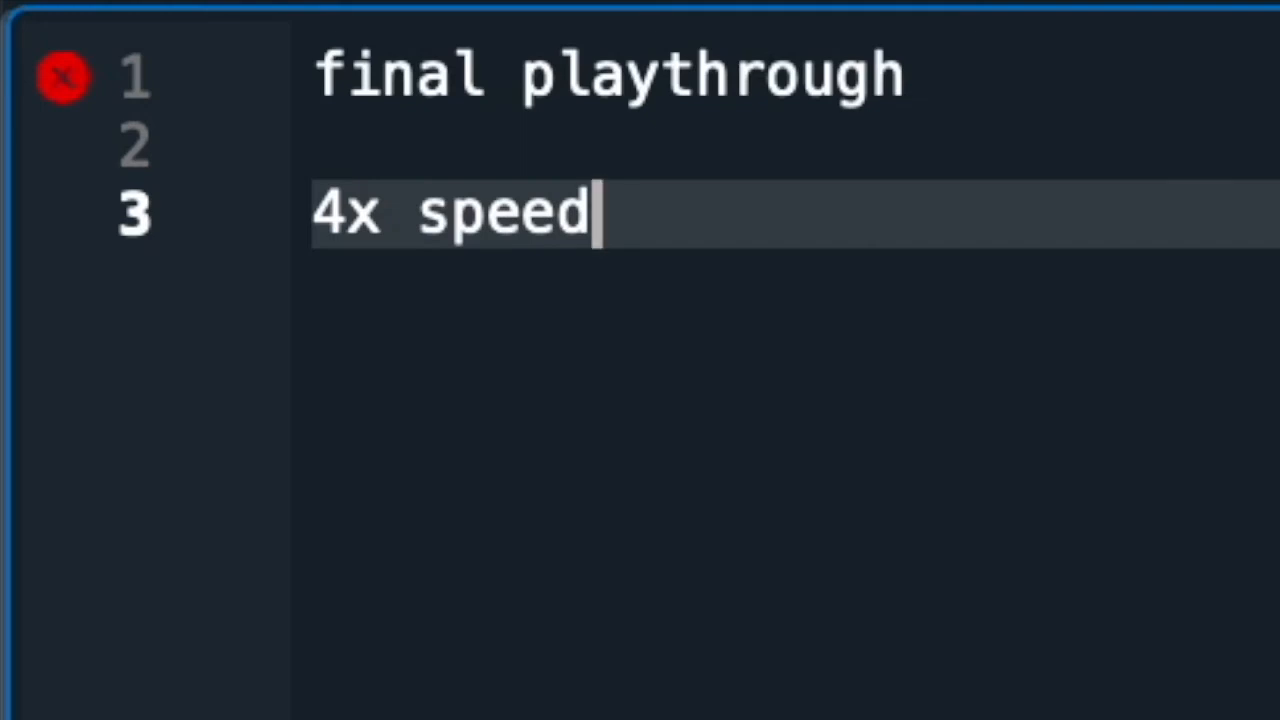